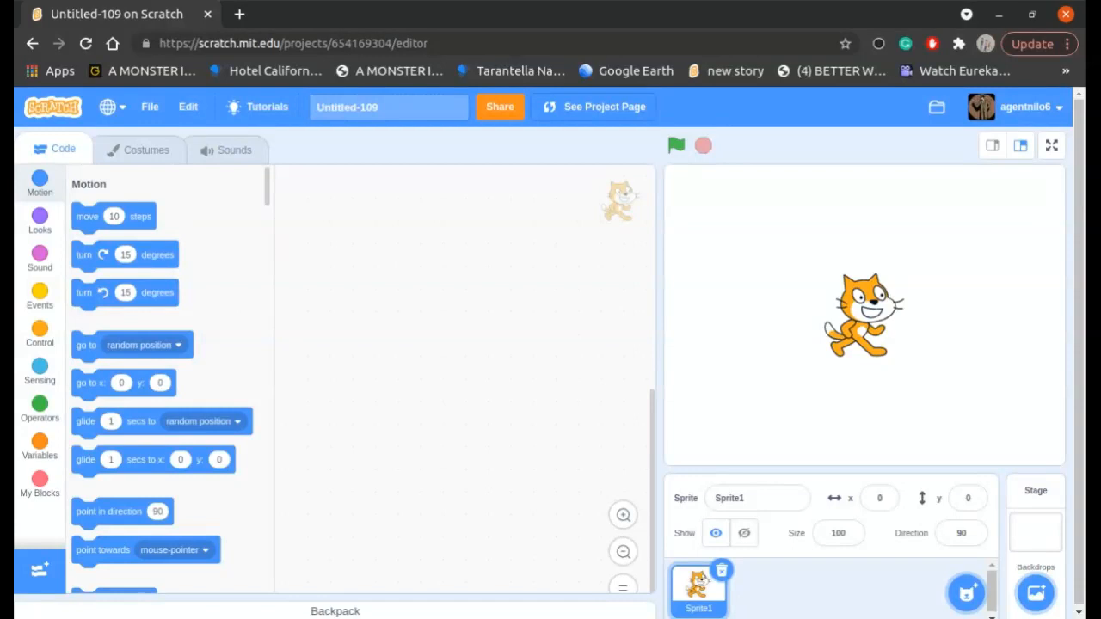
{"action": "mouse_move", "coordinate": [449, 286]}
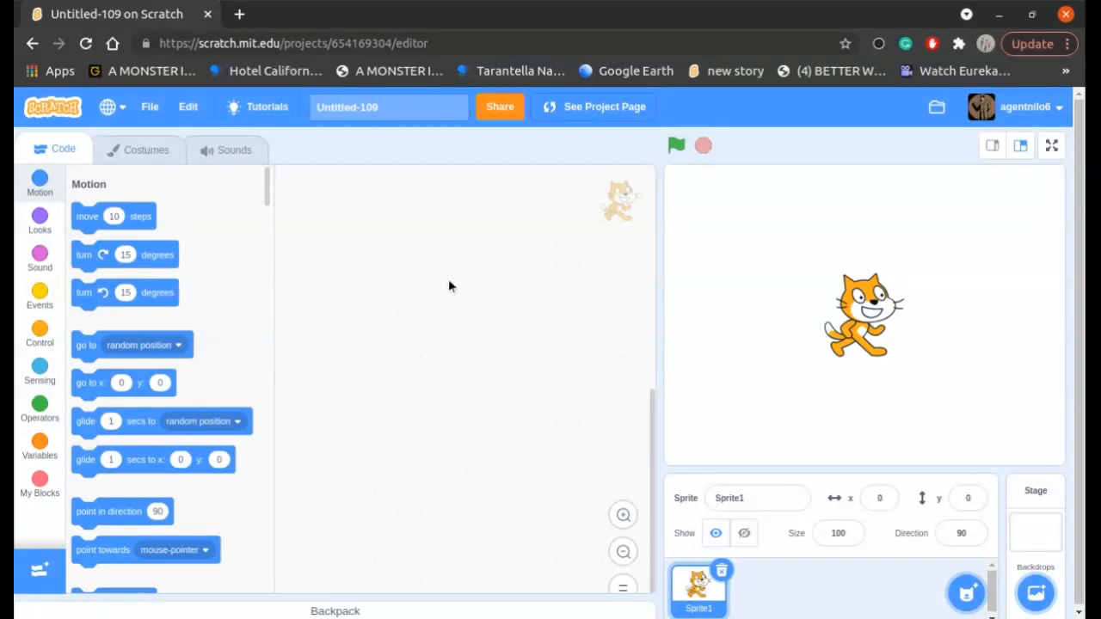
{"action": "mouse_move", "coordinate": [301, 135]}
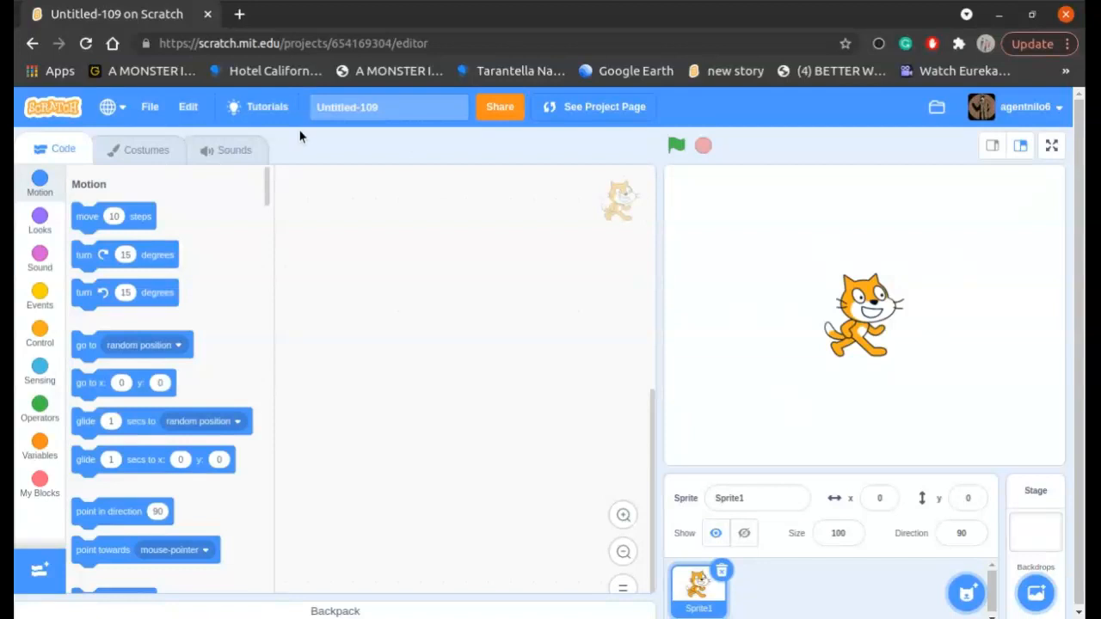
- Show the sprite's Sounds list so Journey to the Past can be uploaded beside Meow
{"action": "left_click", "coordinate": [227, 148]}
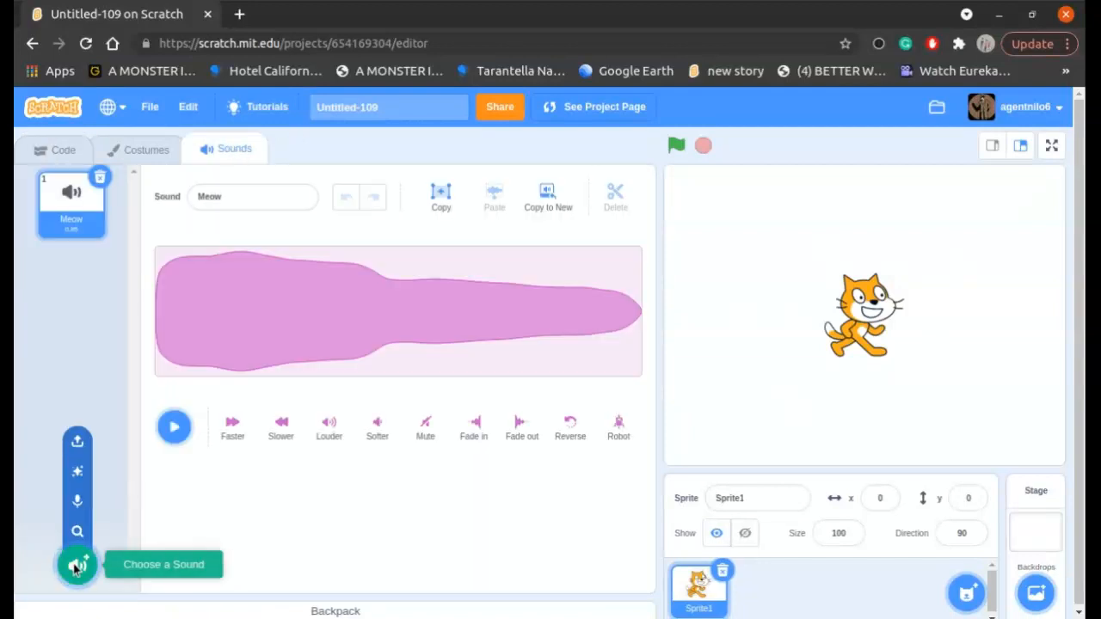
{"action": "mouse_move", "coordinate": [77, 441]}
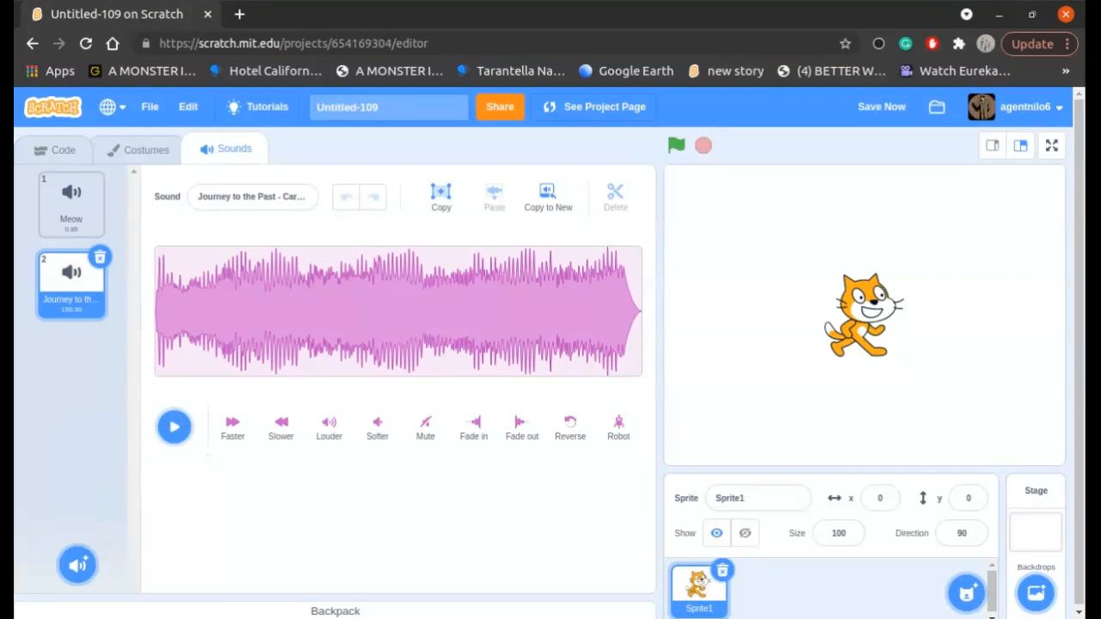
{"action": "mouse_move", "coordinate": [310, 368]}
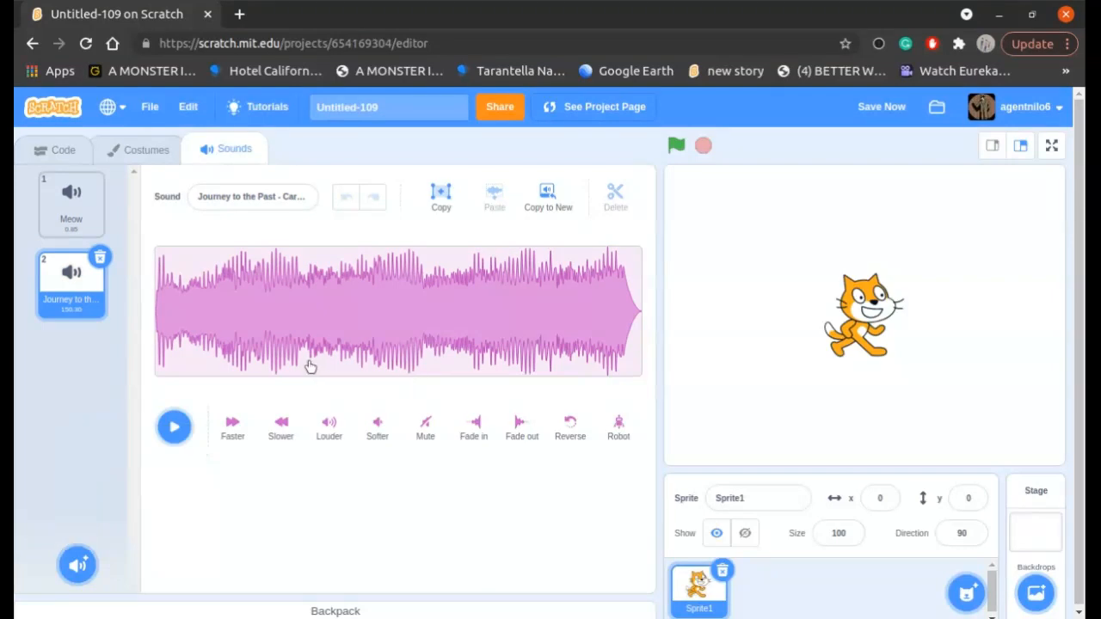
- Delete the default Meow sound, then preview Journey to the Past and stop playback
{"action": "left_click", "coordinate": [70, 203]}
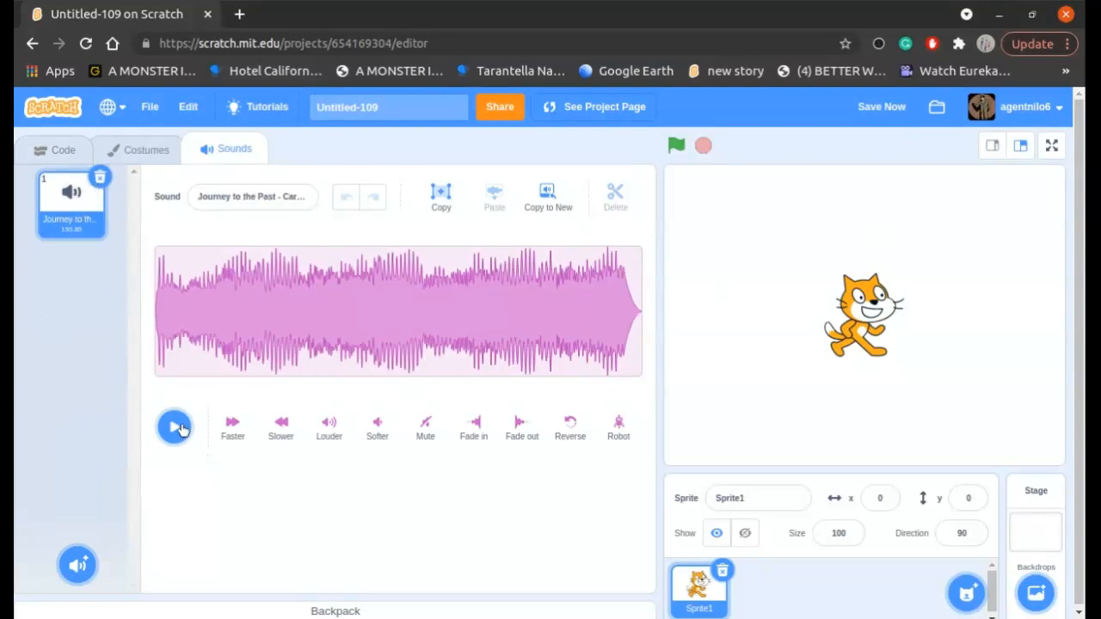
{"action": "left_click", "coordinate": [176, 427]}
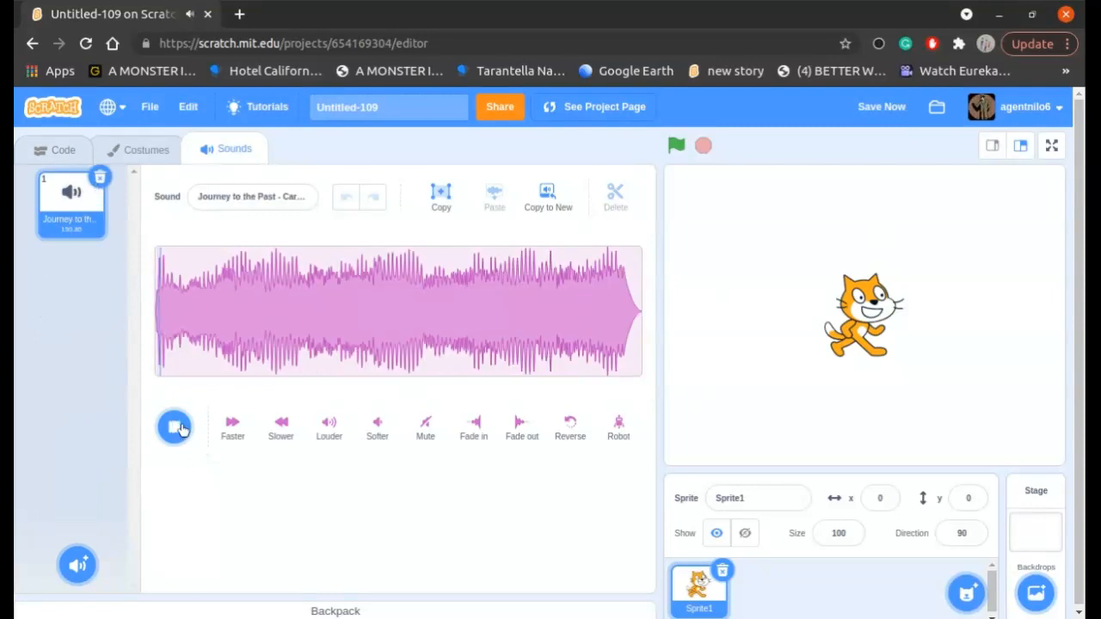
{"action": "left_click", "coordinate": [175, 426]}
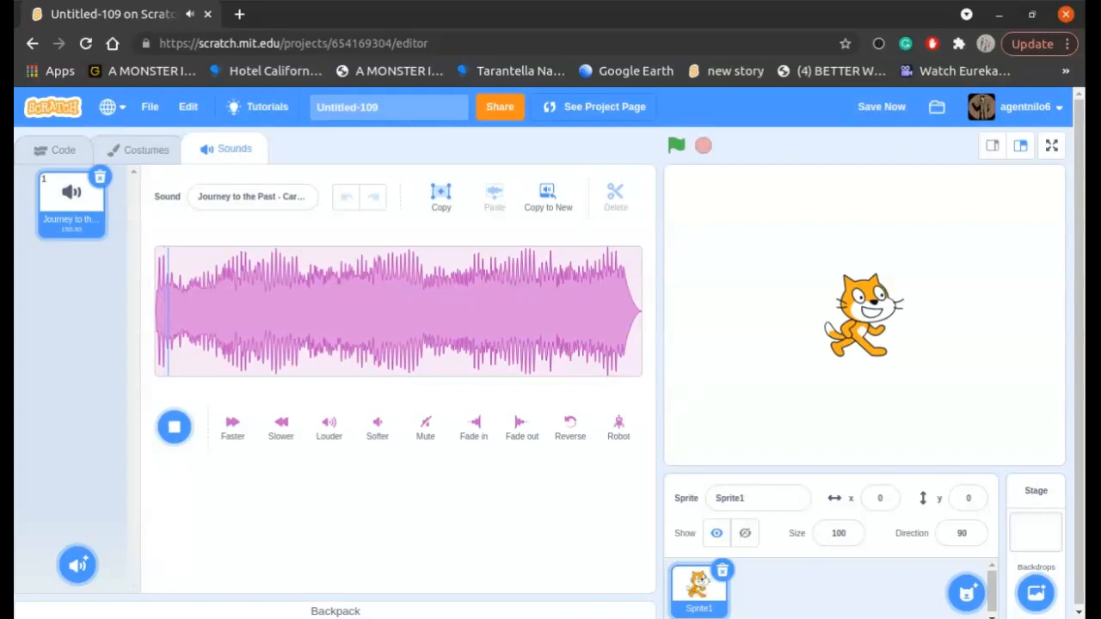
{"action": "left_click", "coordinate": [174, 427]}
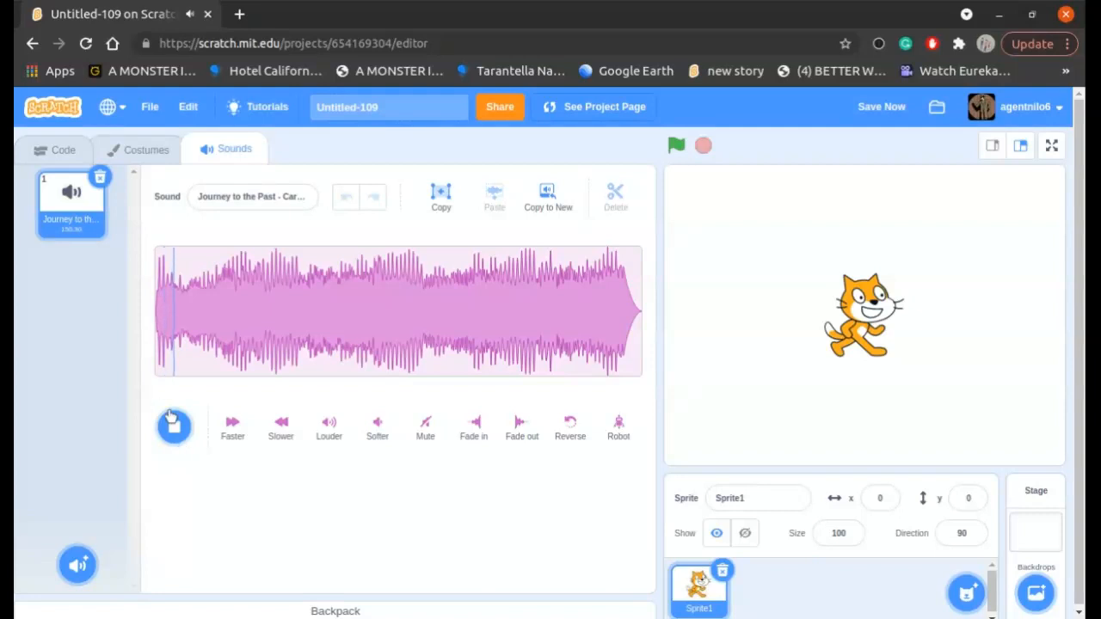
- Build 'when green flag clicked → play sound until done' from Sound blocks and run the project to test it
{"action": "left_click", "coordinate": [62, 148]}
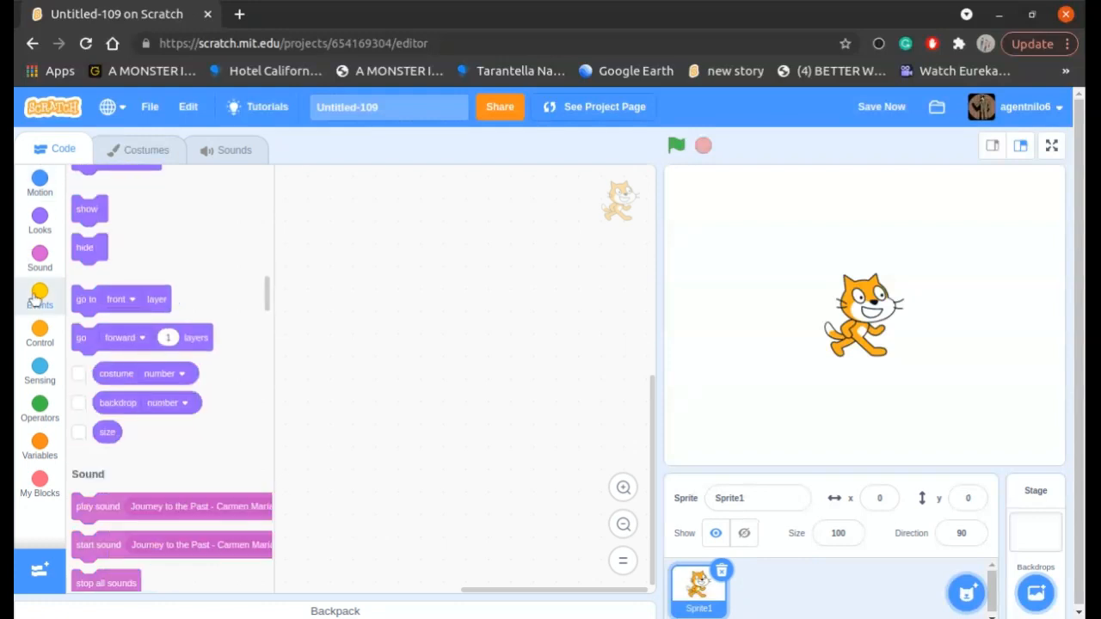
{"action": "left_click", "coordinate": [39, 296]}
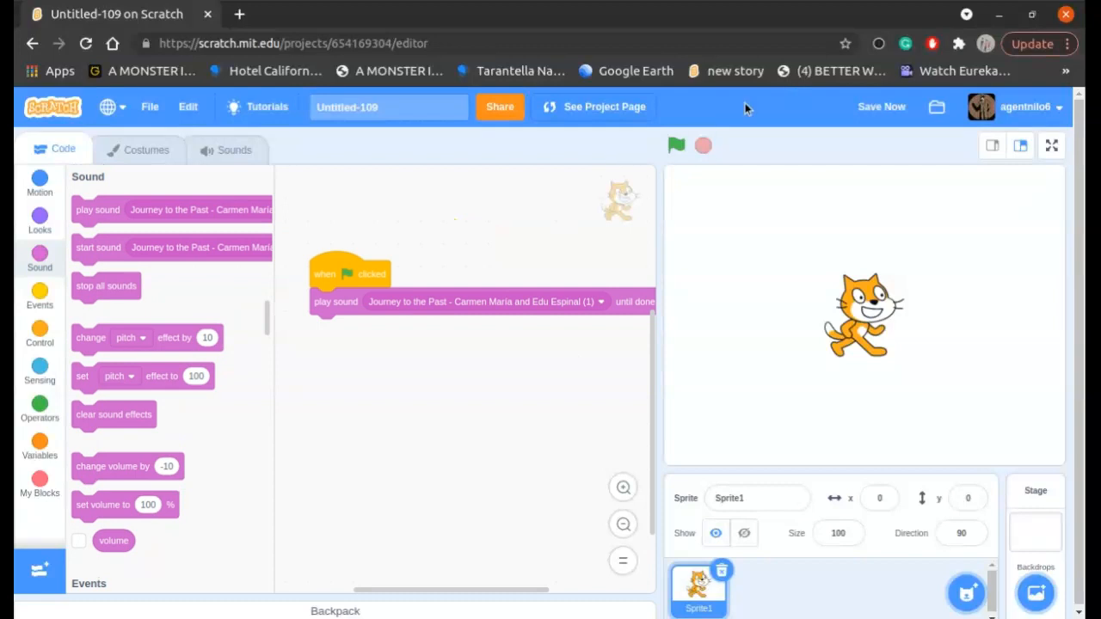
{"action": "left_click", "coordinate": [676, 144]}
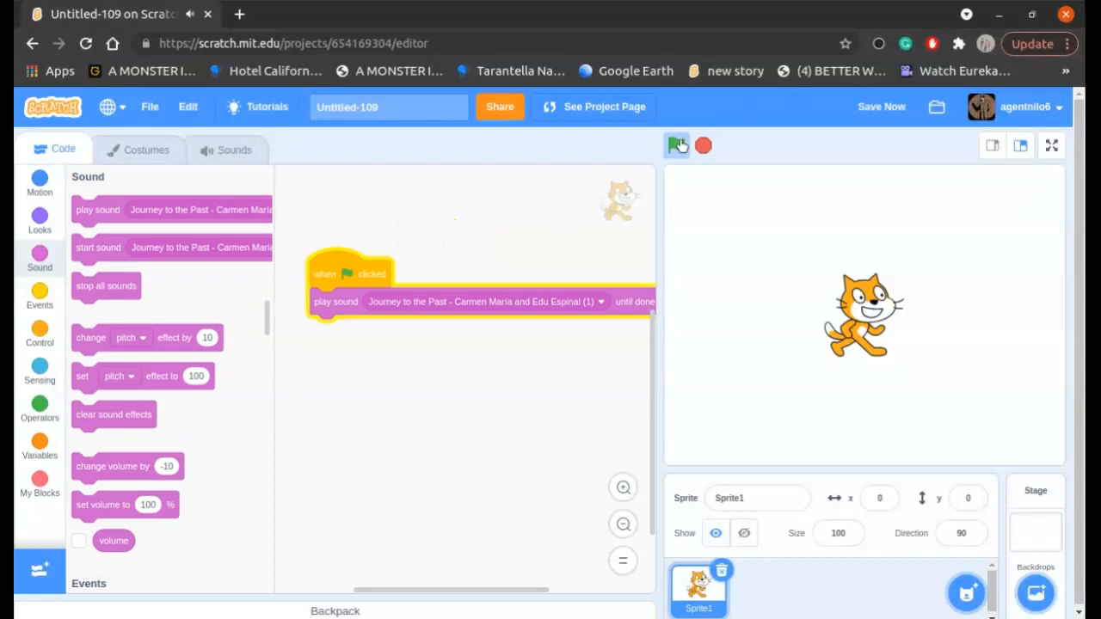
{"action": "left_click", "coordinate": [677, 144]}
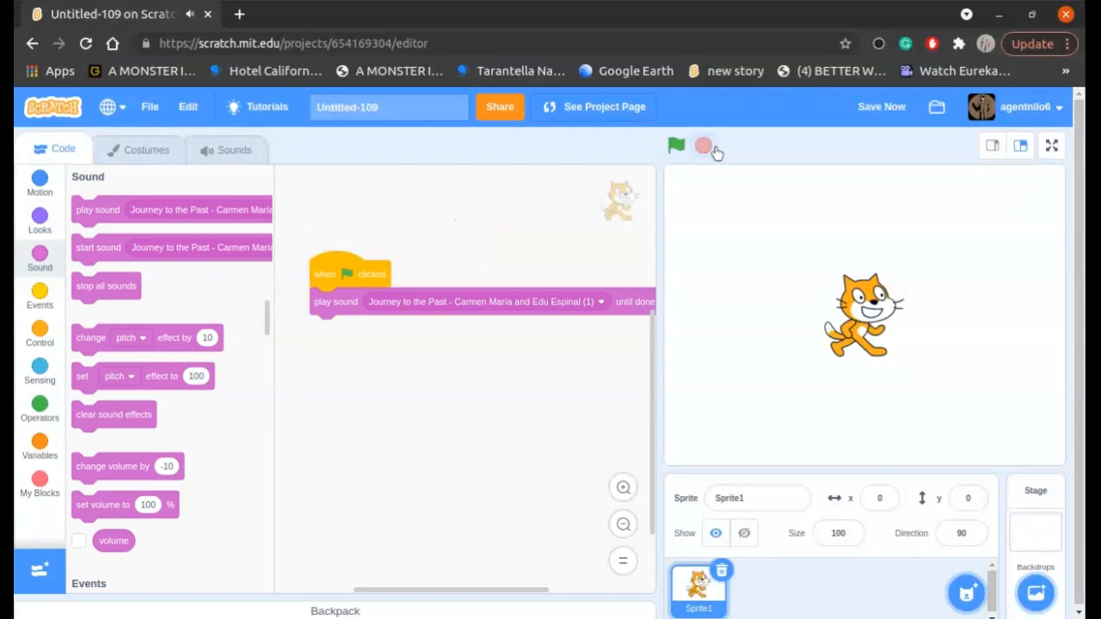
{"action": "left_click", "coordinate": [676, 145]}
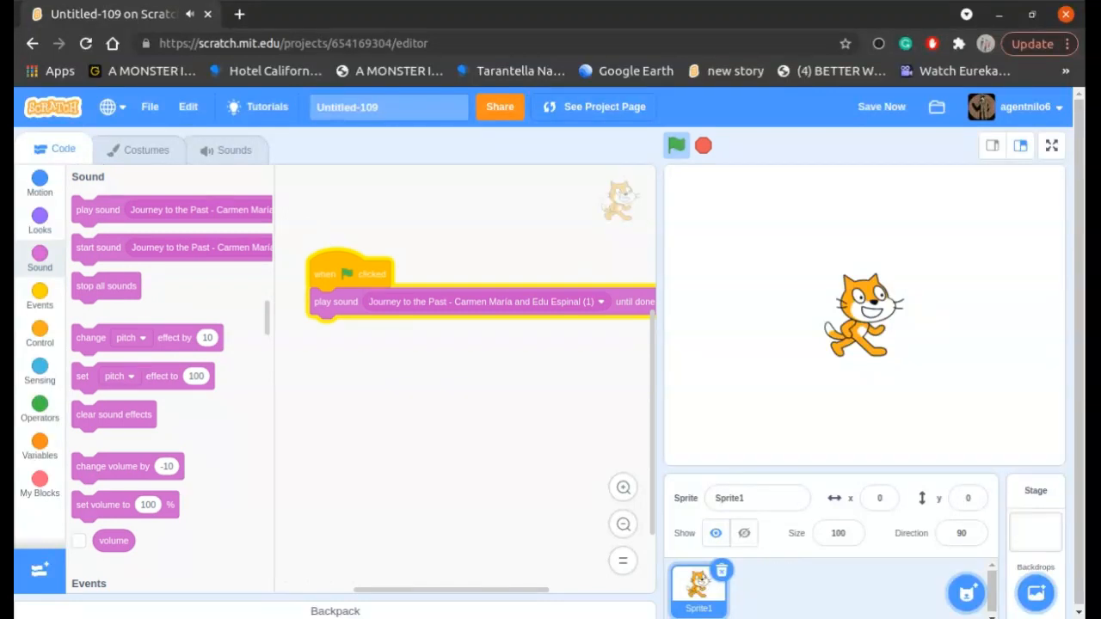
{"action": "mouse_move", "coordinate": [697, 148]}
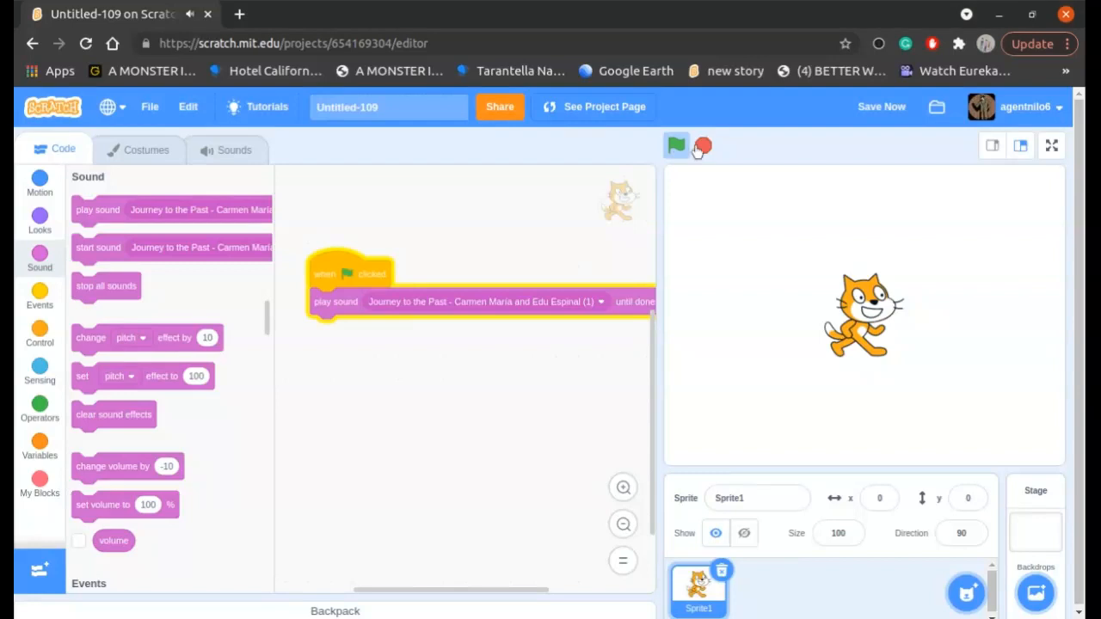
{"action": "left_click", "coordinate": [676, 145]}
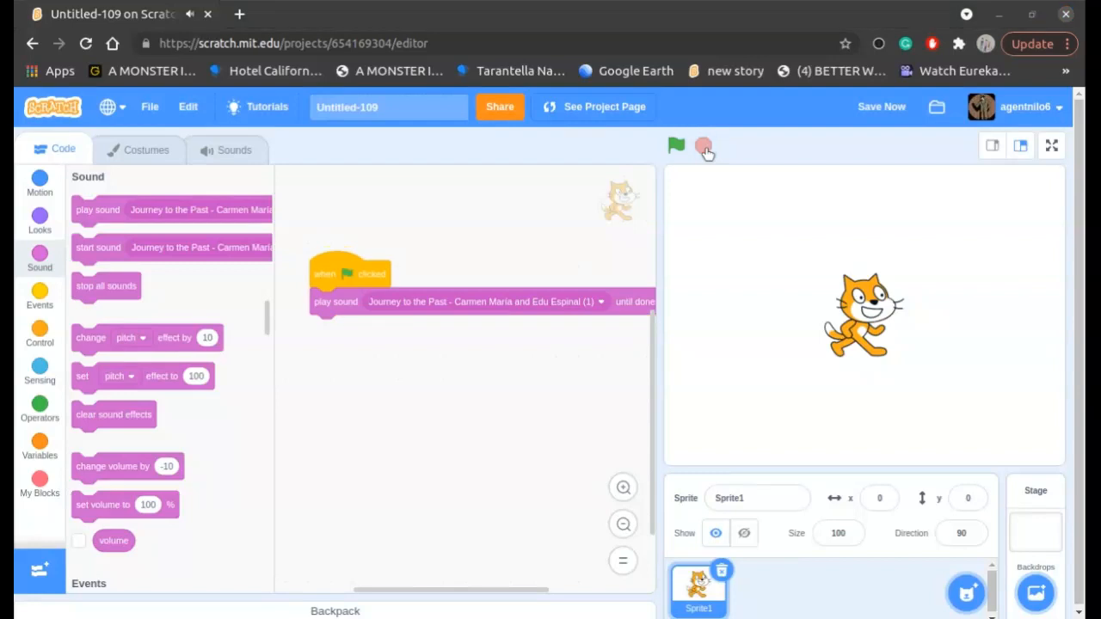